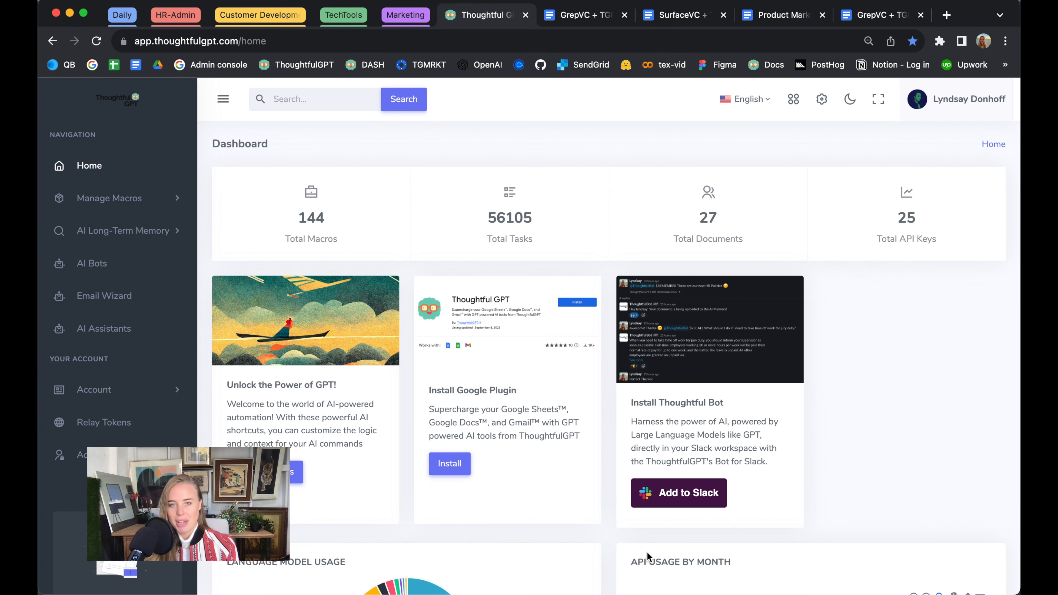
Select the whole meeting transcript and show the Transcripts macro group in the Thoughtful GPT sidebar.
scroll("down", 3)
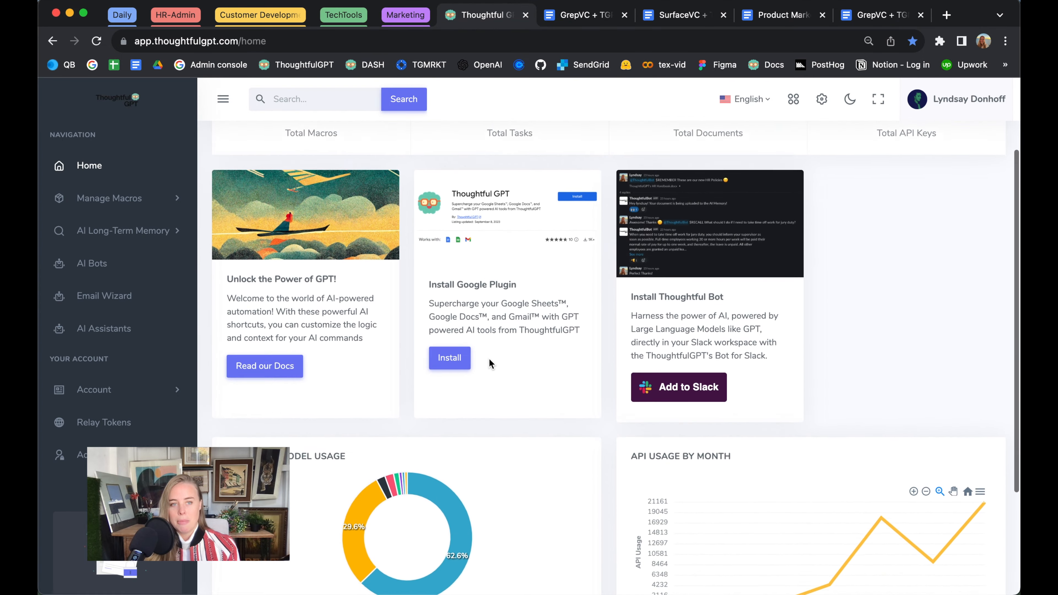
scroll("down", 3)
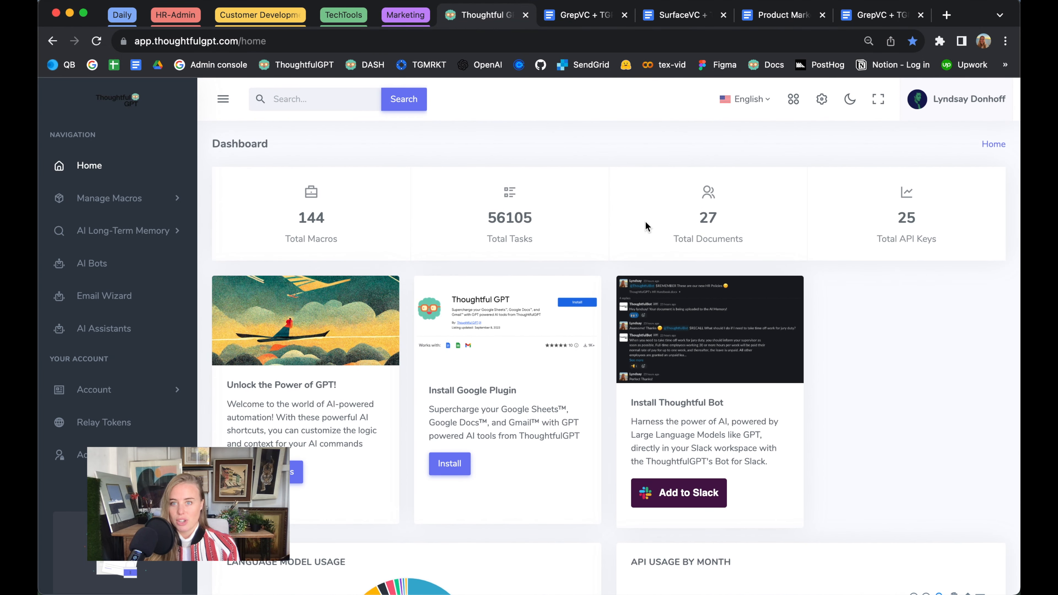
left_click(581, 15)
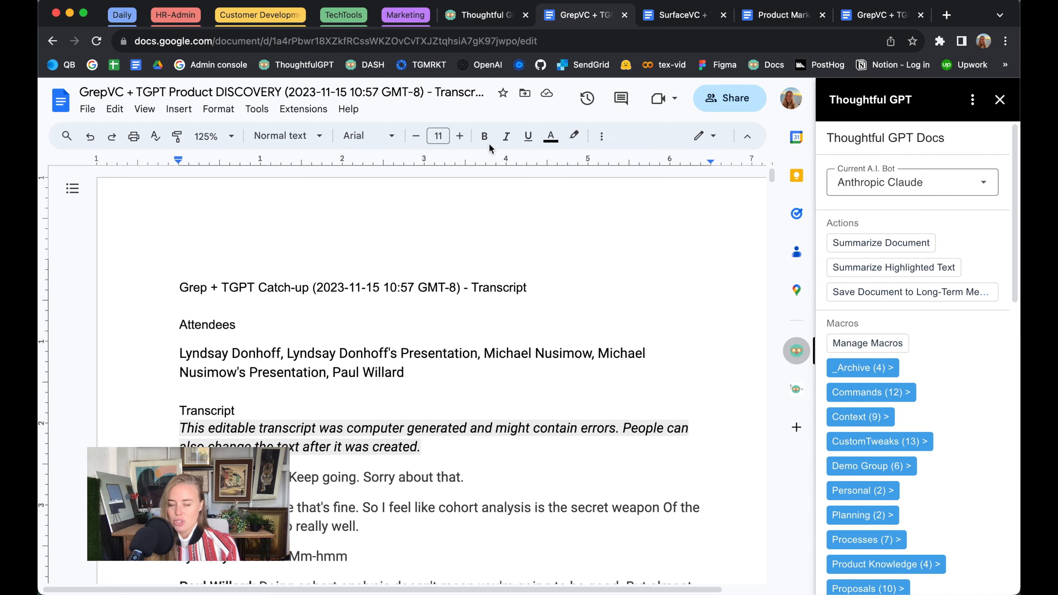
scroll("down", 3)
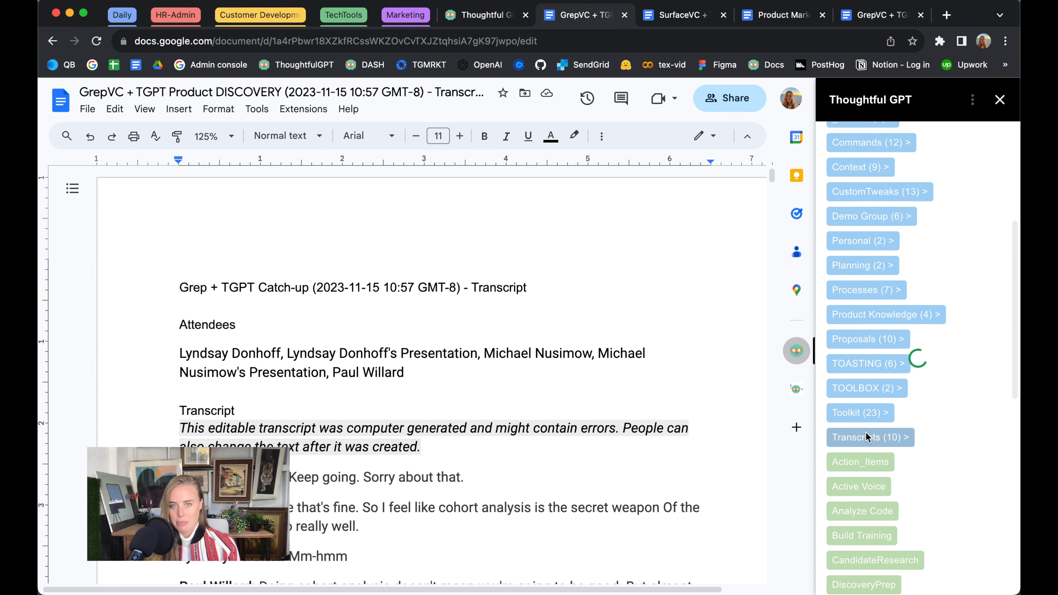
left_click(871, 437)
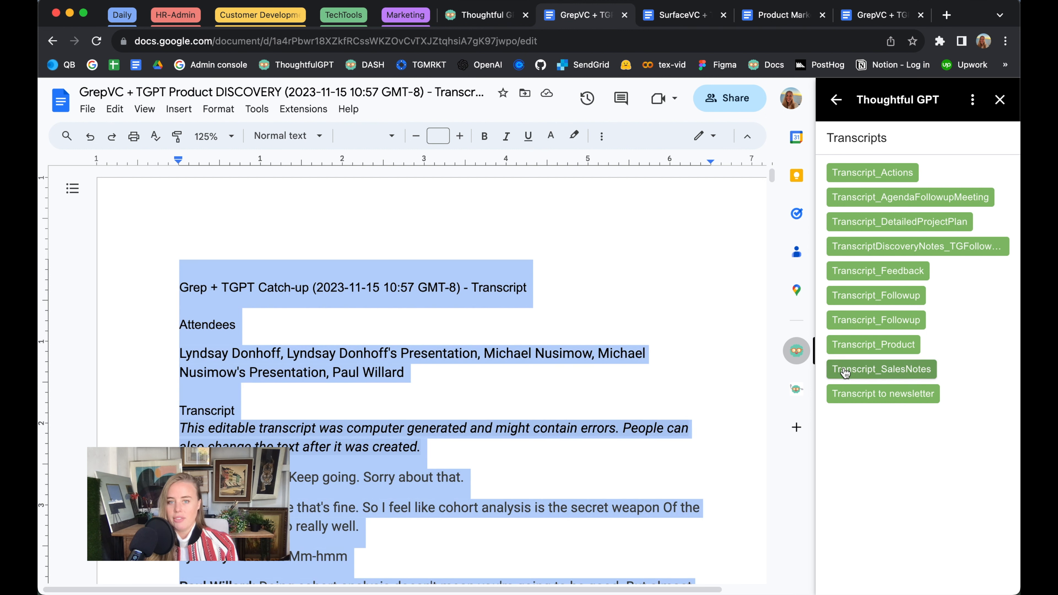
Run Transcript_SalesNotes to replace the transcript with summary, pain points, buying stage and action items.
left_click(880, 369)
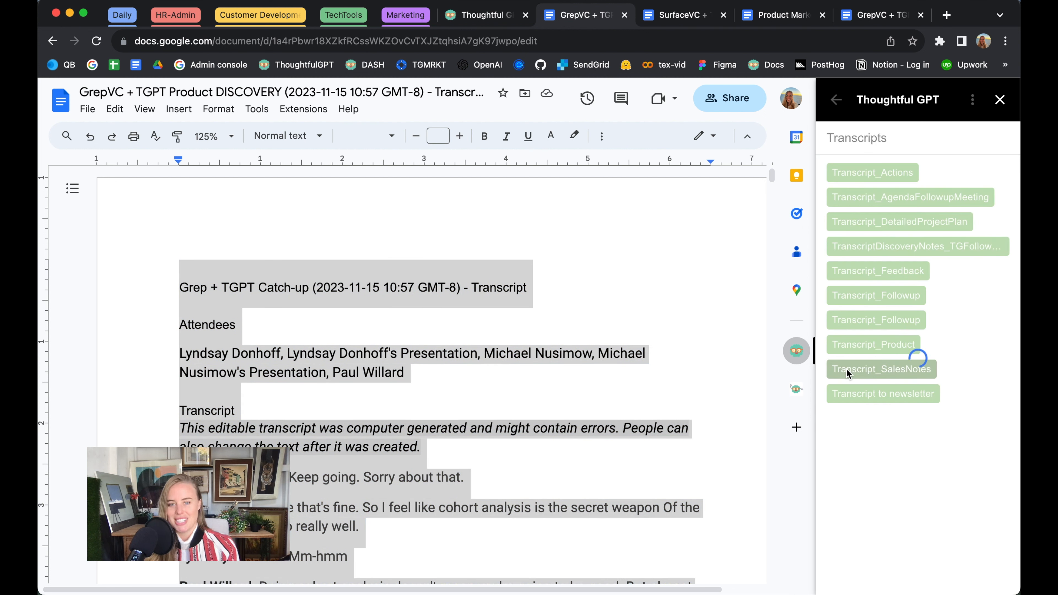
left_click(880, 370)
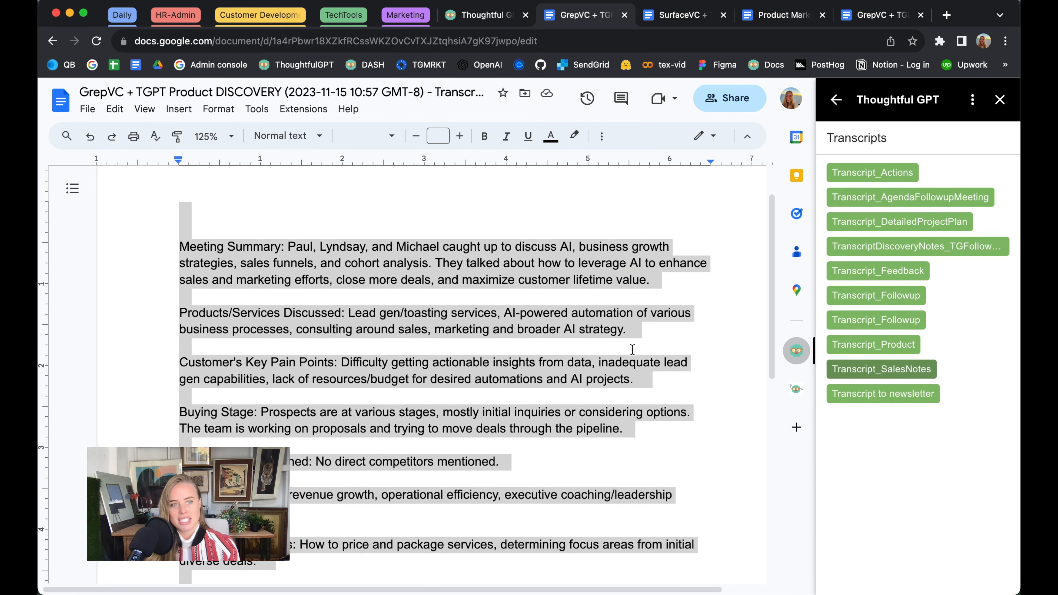
scroll("down", 3)
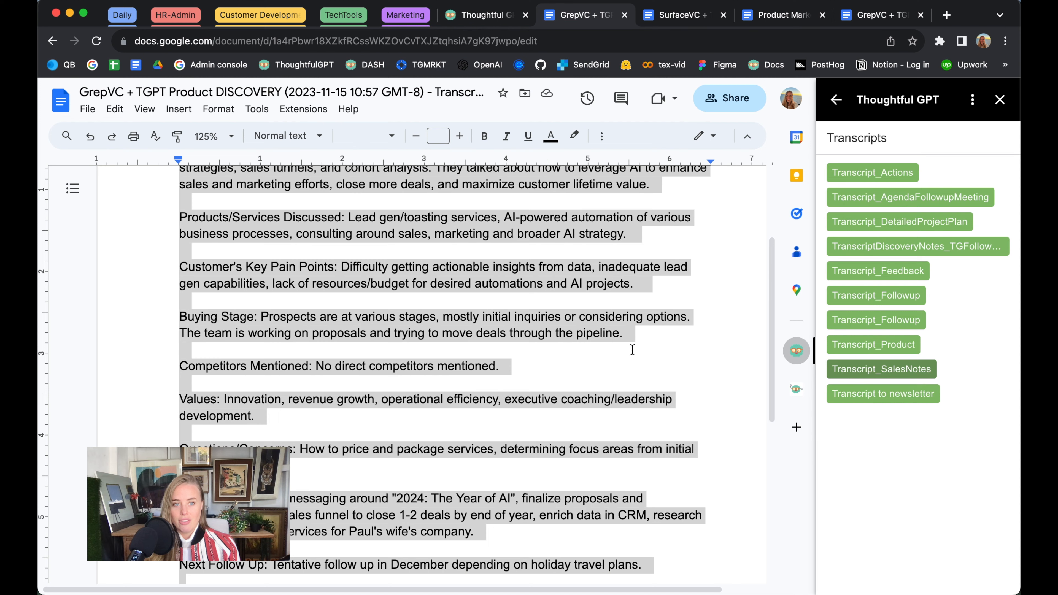
scroll("down", 3)
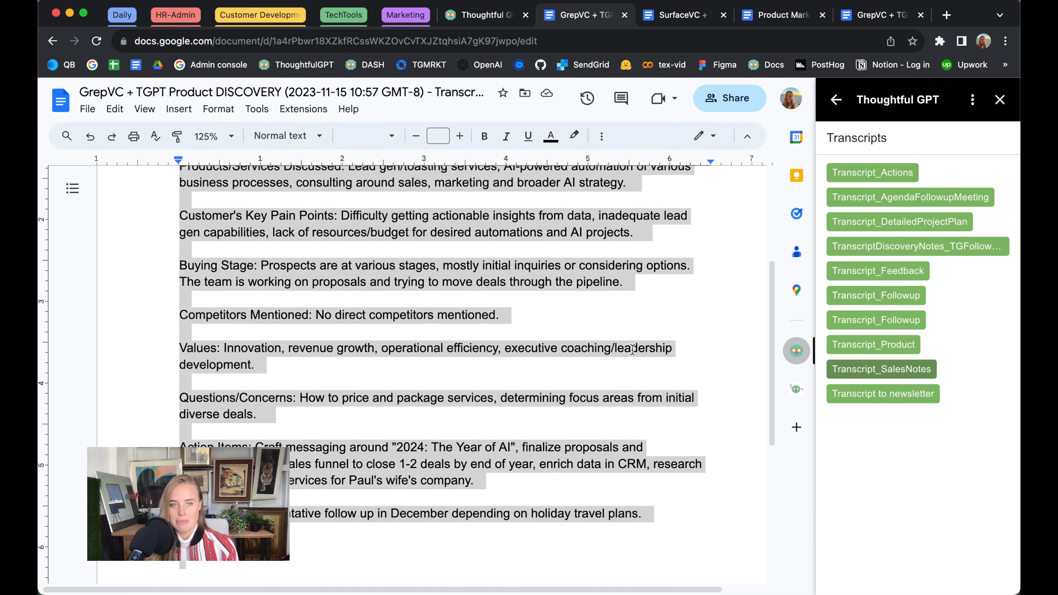
scroll("down", 3)
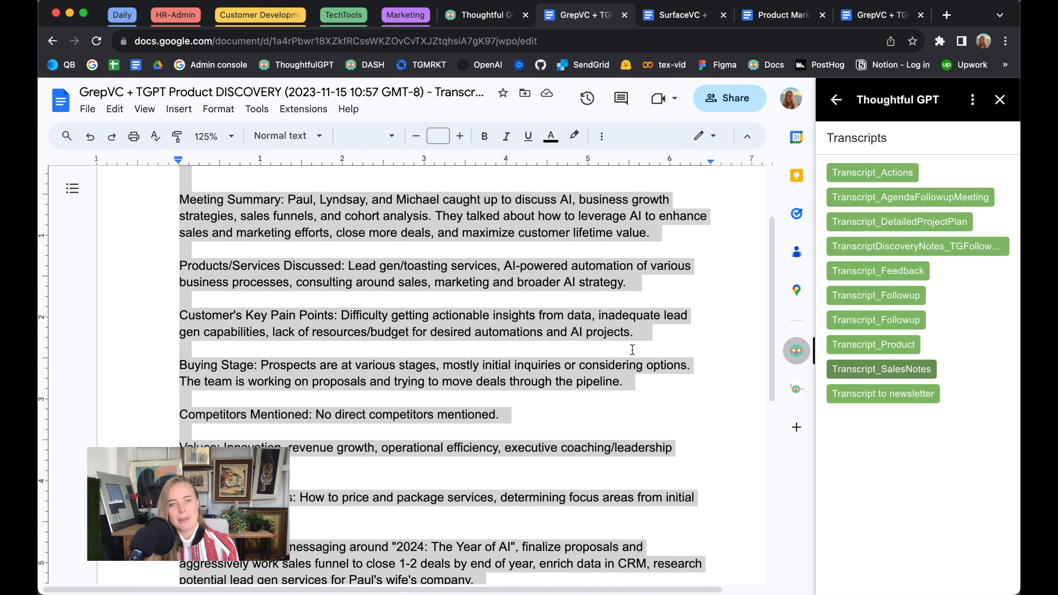
scroll("down", 3)
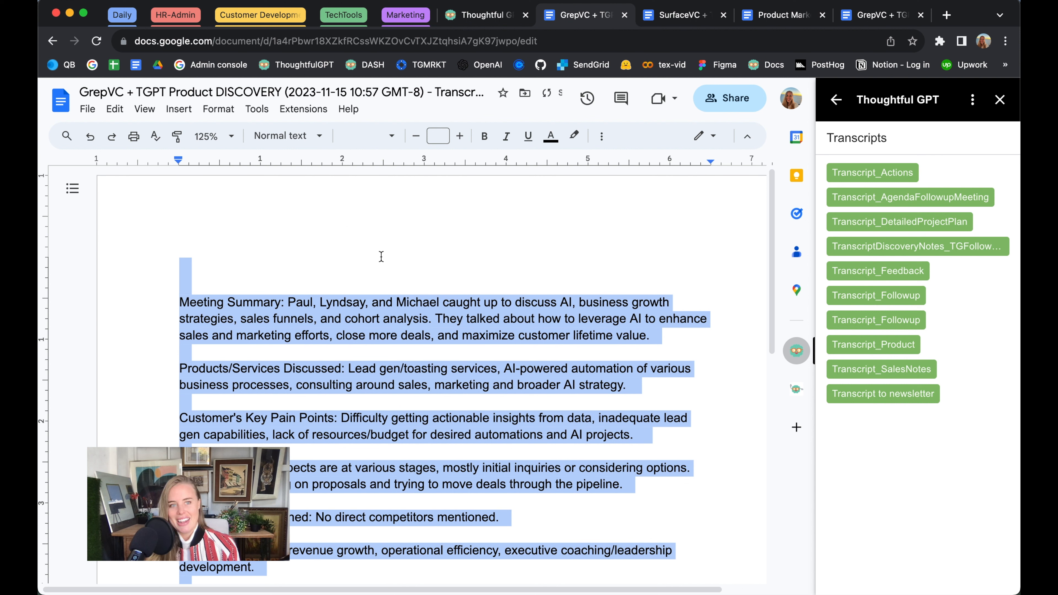
Undo the sales notes so the original transcript returns, still selected.
left_click(90, 135)
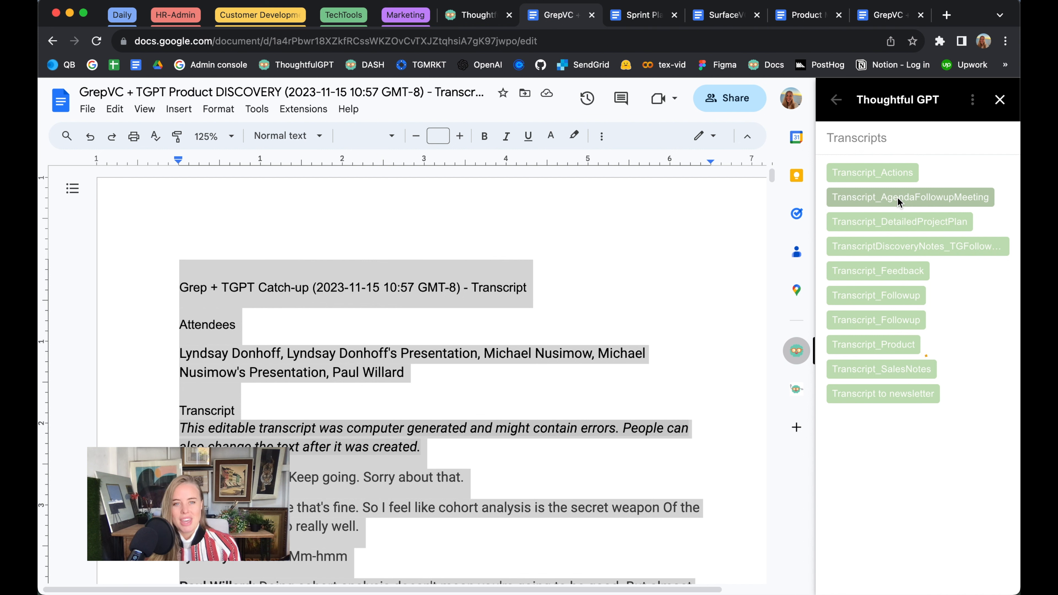
Run Transcript_AgendaFollowupMeeting to produce an agenda with attendees and numbered discussion items.
left_click(910, 198)
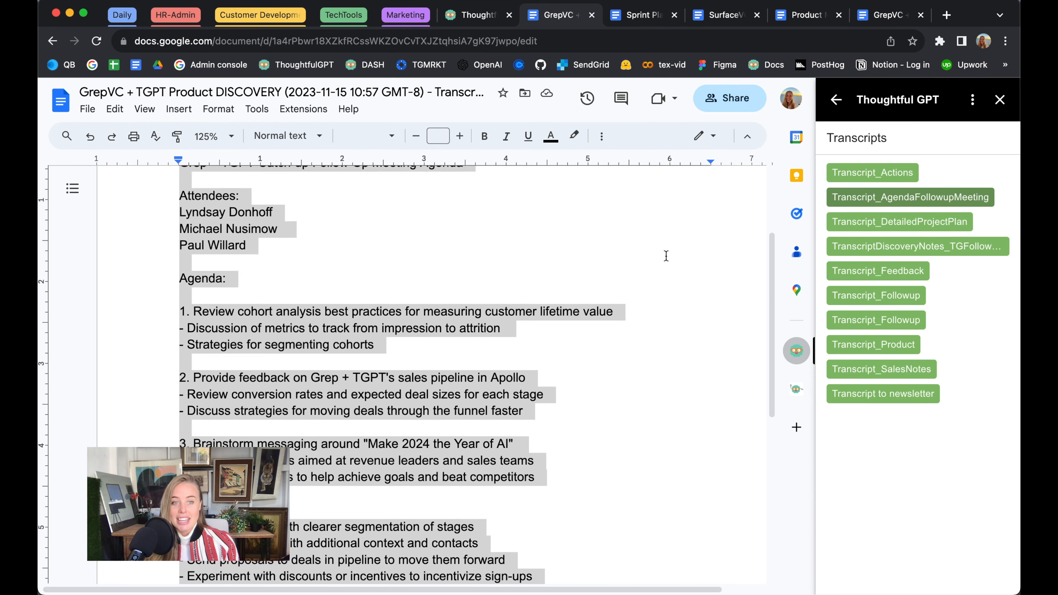
scroll("down", 3)
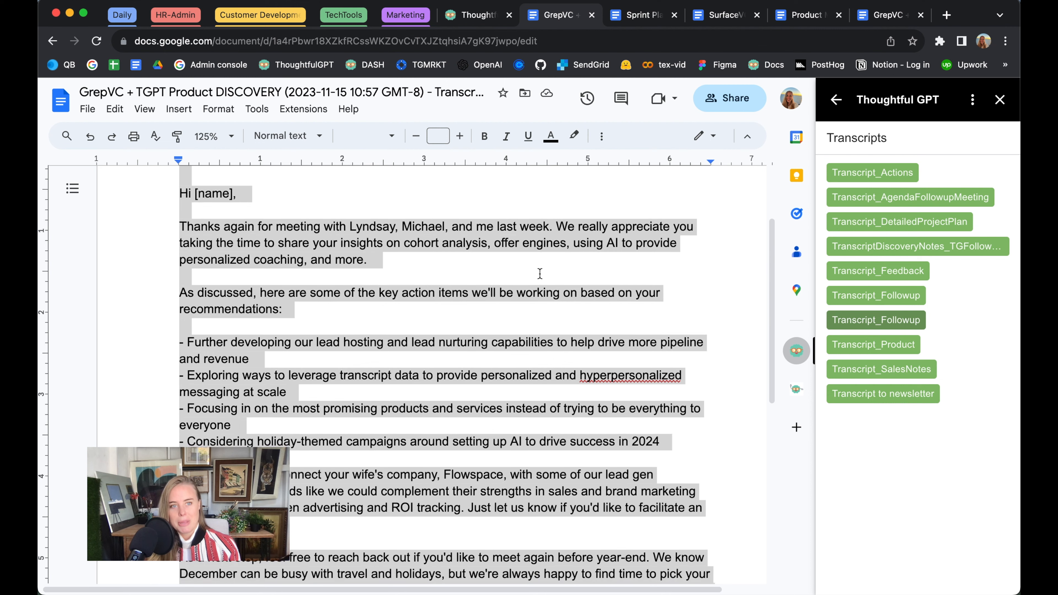
Review the Transcript_Followup email down to its year-end meeting offer and ThoughtfulGPT Team sign-off.
scroll("down", 3)
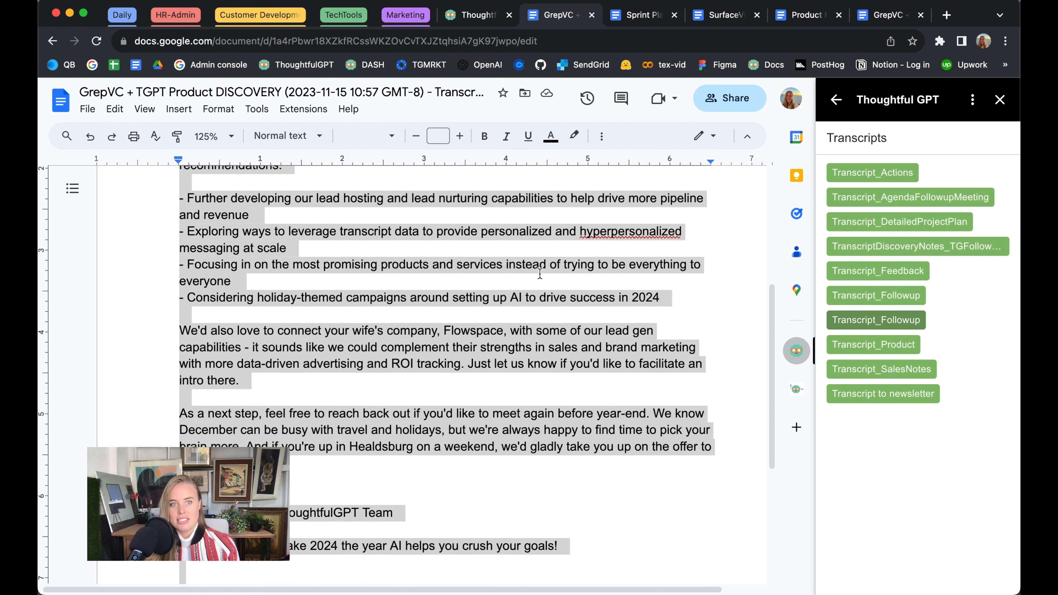
scroll("down", 3)
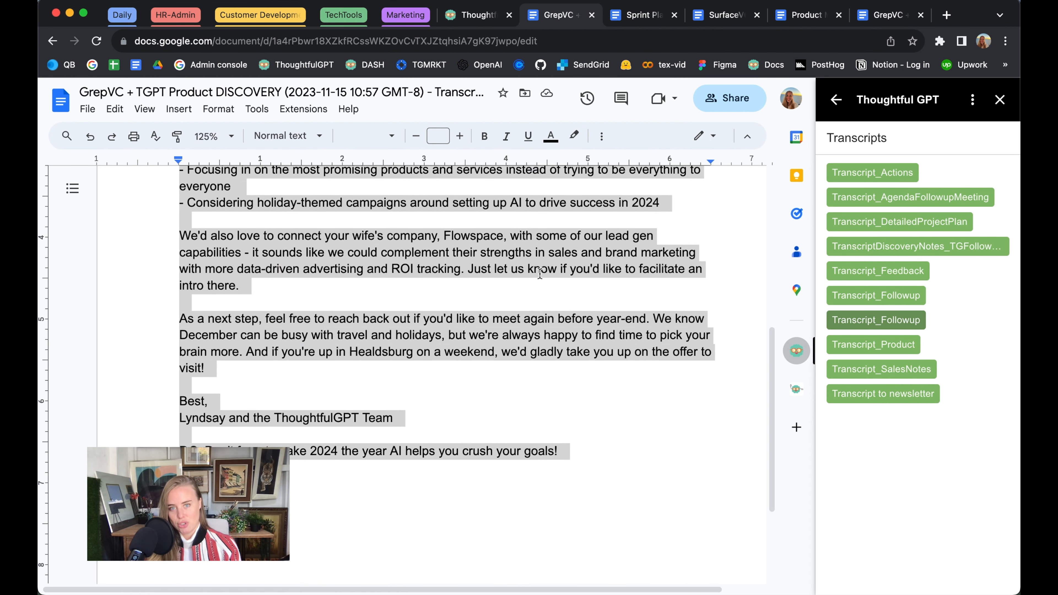
scroll("down", 3)
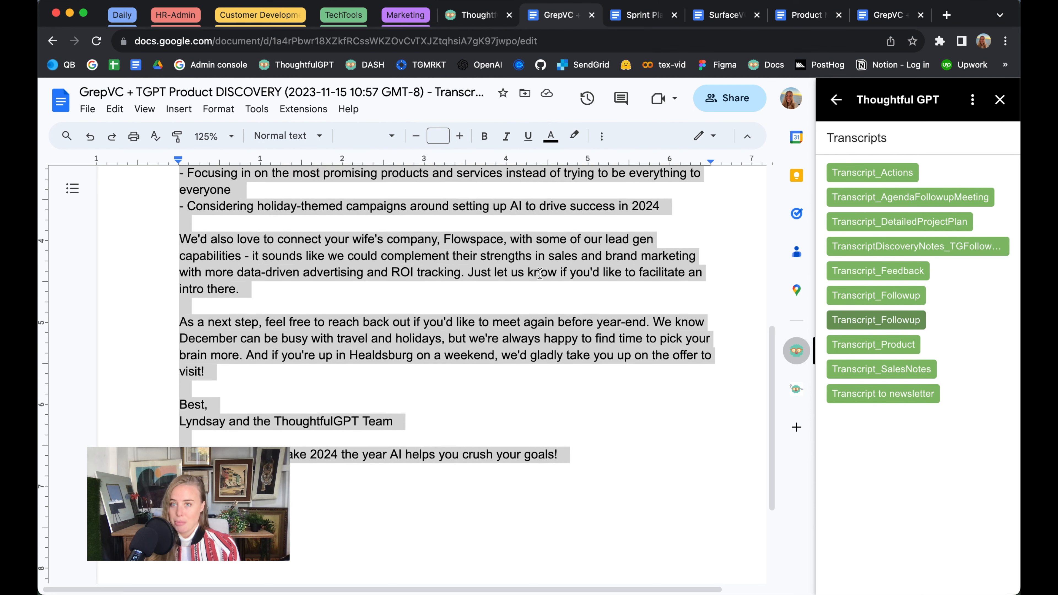